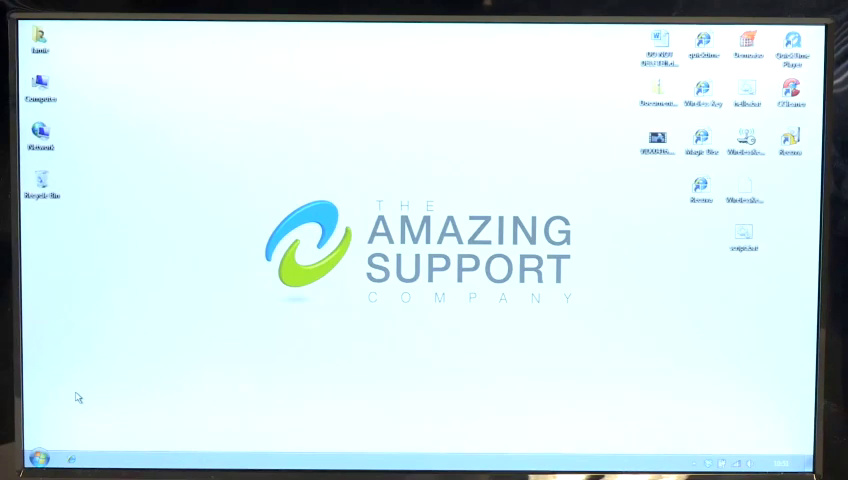
mouse_move(40, 452)
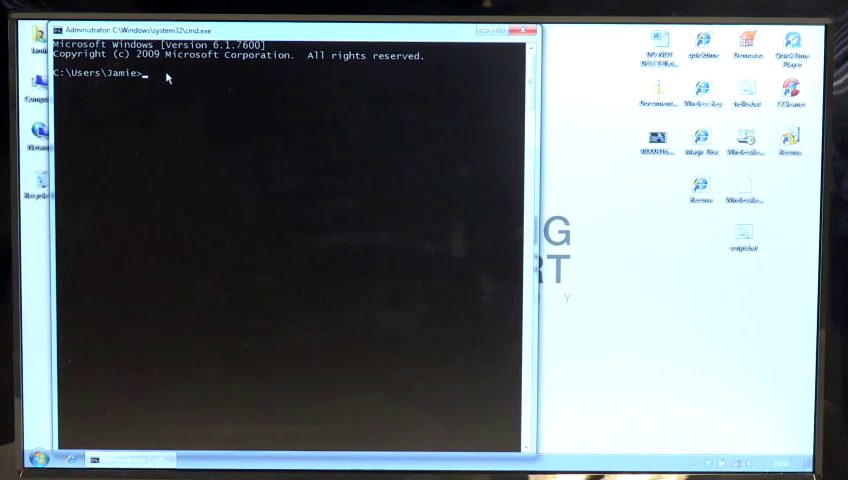
Run ipconfig /renew to renew the adapters' IP addresses.
type("ip")
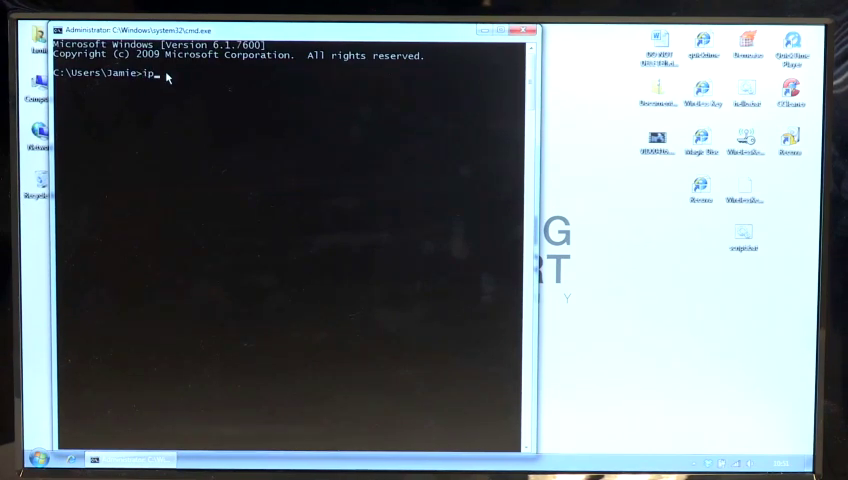
type("config")
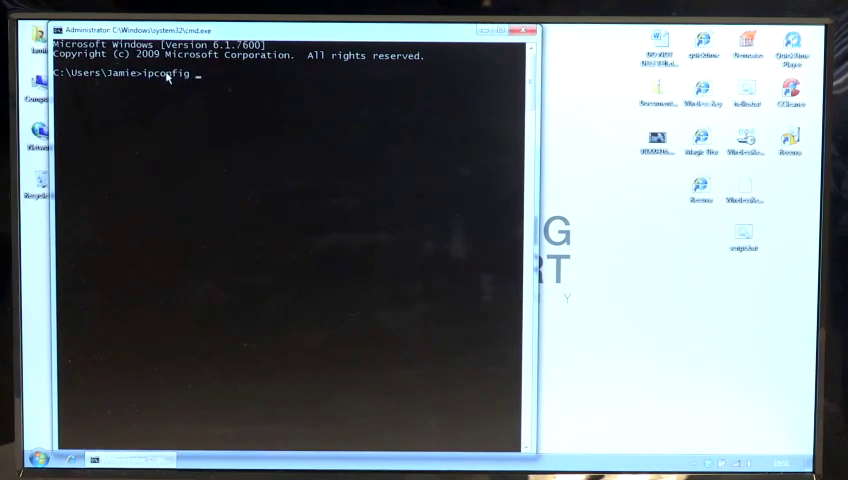
type("/r")
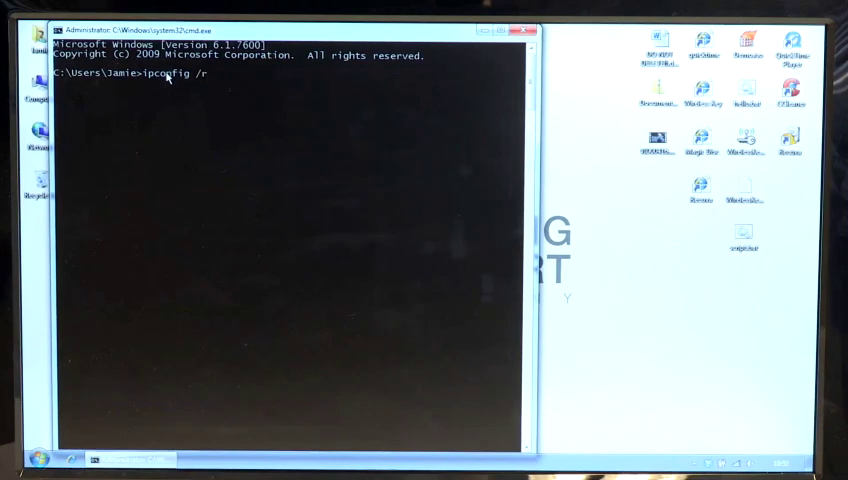
type("enew")
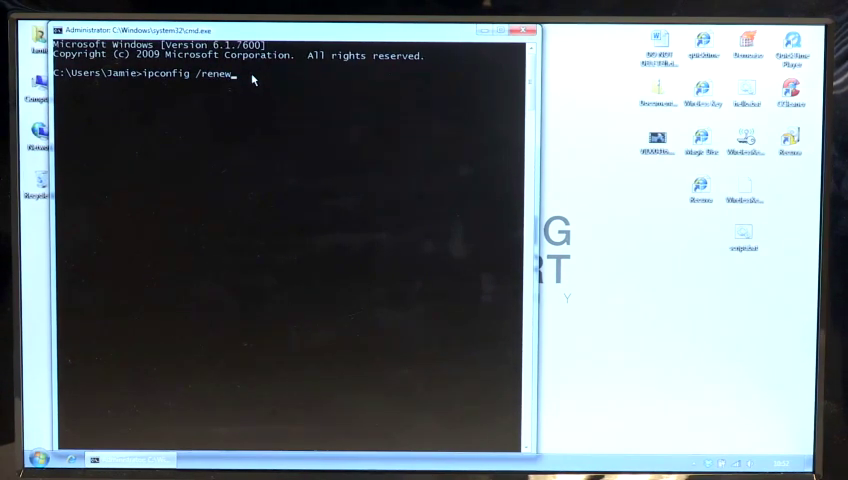
key("enter")
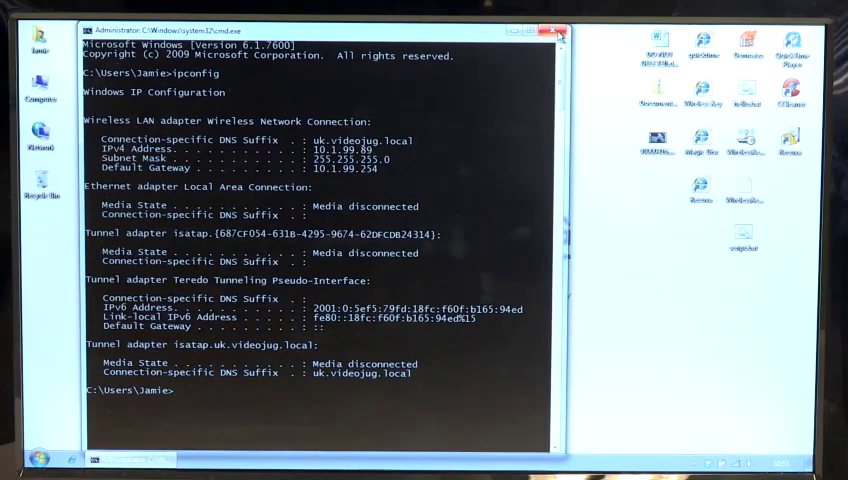
Close Command Prompt after confirming the wireless IPv4 address 10.1.99.89.
left_click(556, 32)
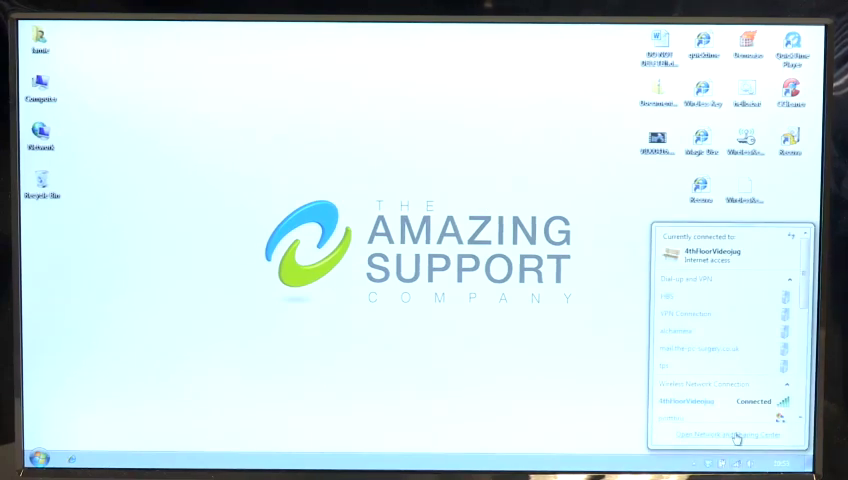
Open Network and Sharing Center from the system tray network icon.
left_click(728, 435)
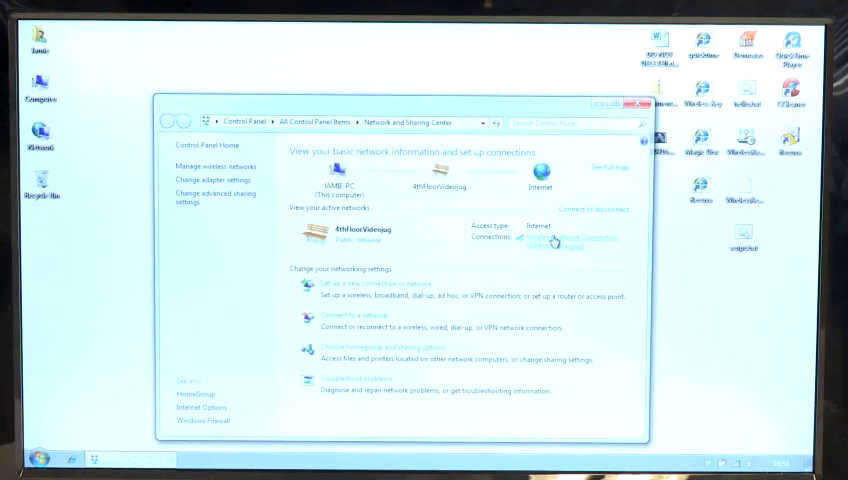
left_click(565, 240)
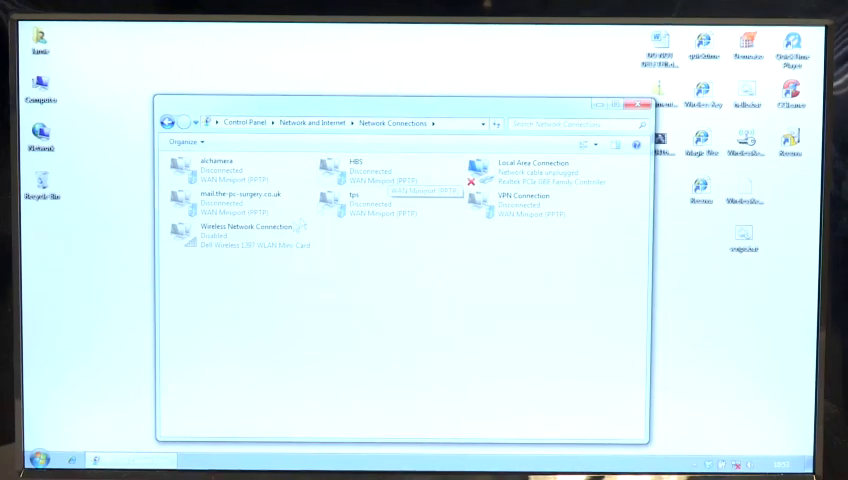
mouse_move(238, 236)
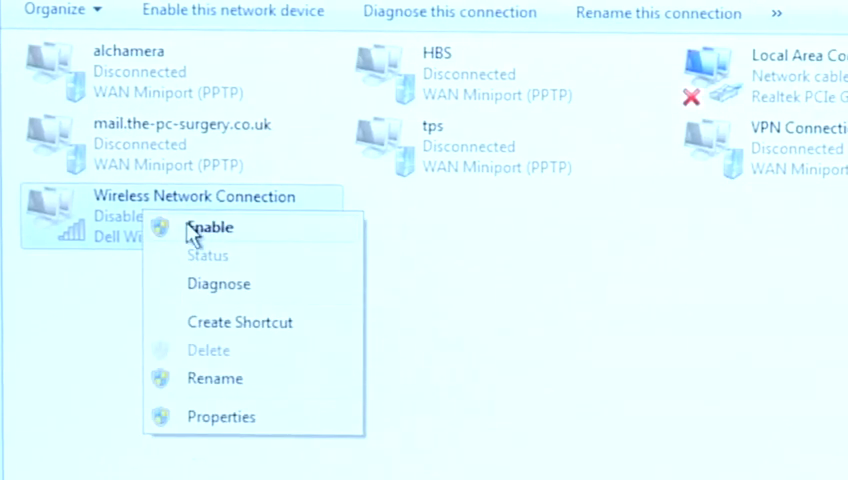
Enable Wireless Network Connection so it reconnects to 4thFloorVideojug.
left_click(210, 227)
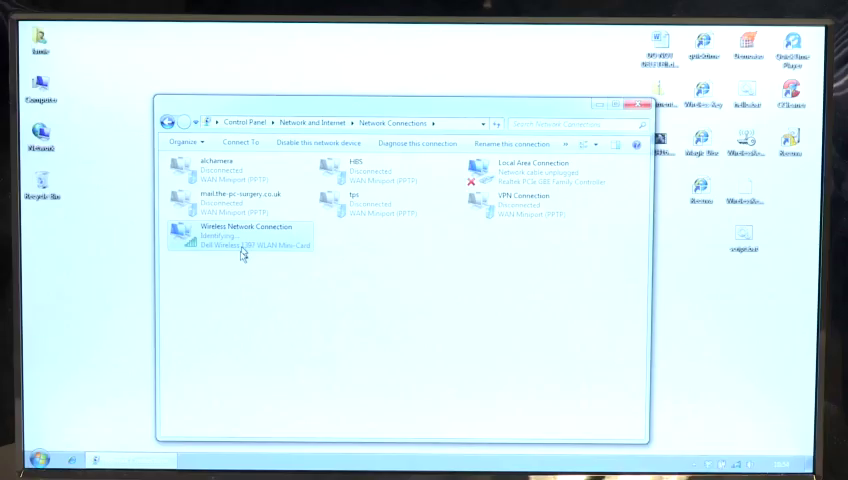
mouse_move(235, 244)
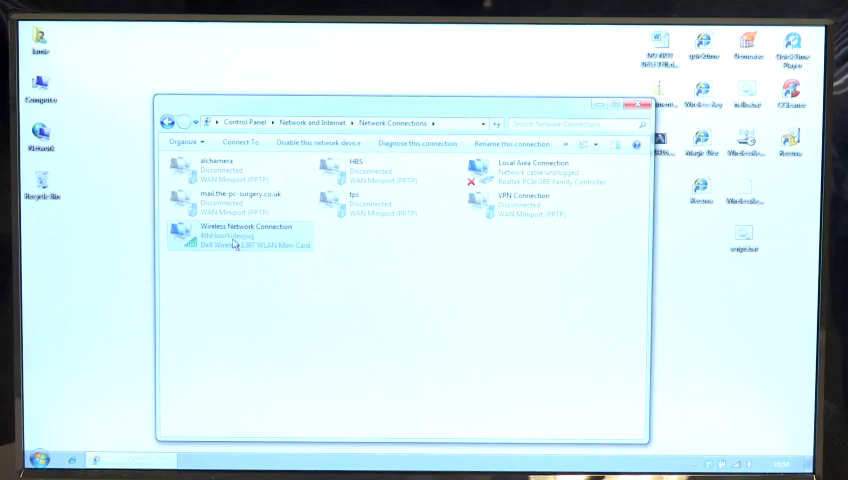
Show the wireless connection's Status details, including IPv4 address 10.1.99.89 and gateway.
double_click(240, 232)
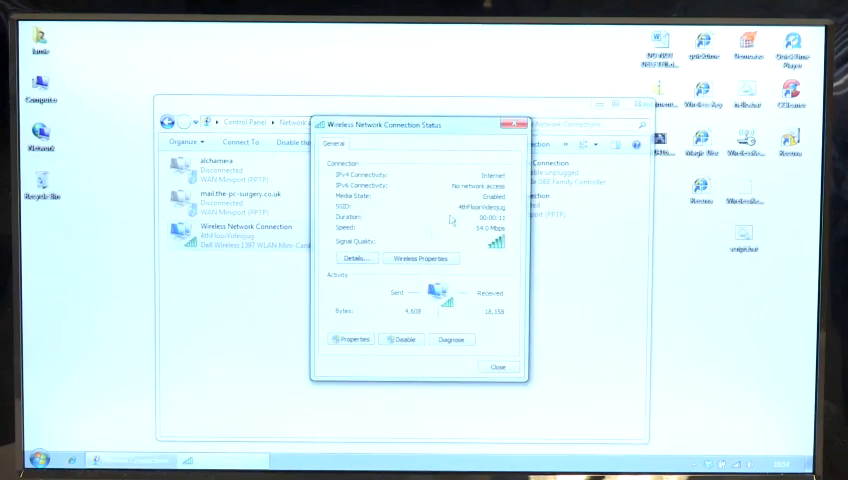
left_click(352, 258)
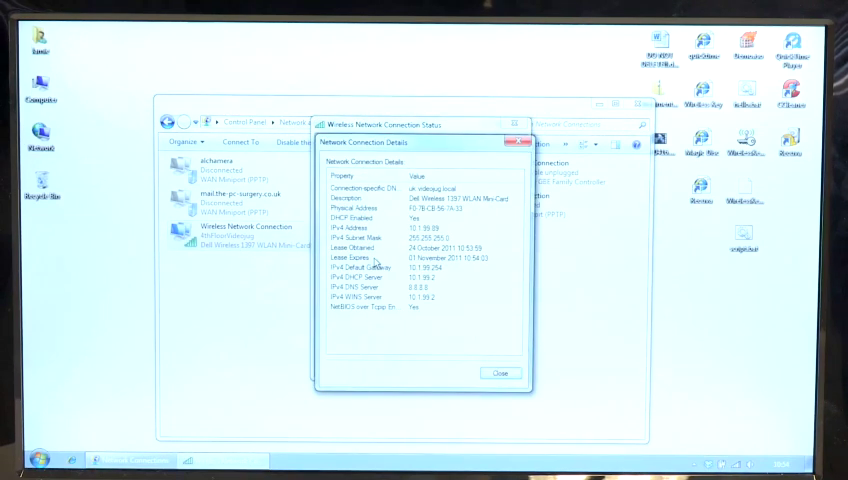